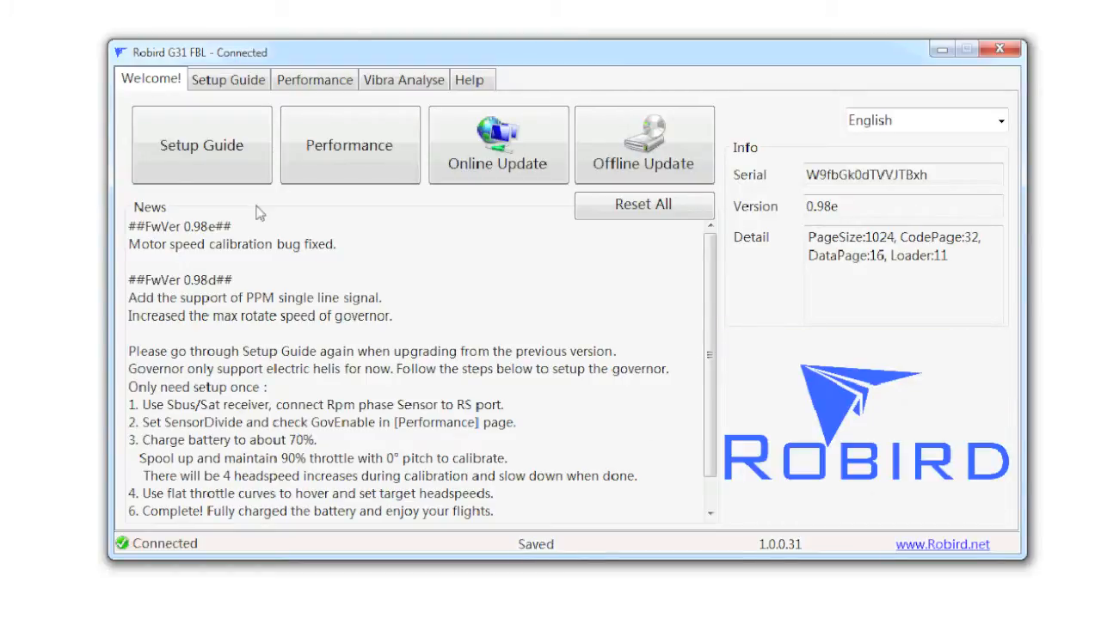
Show the Setup Guide's 0 Receiver step with the Dsm2048 channel readouts and connection diagram.
{"action": "left_click", "coordinate": [202, 144]}
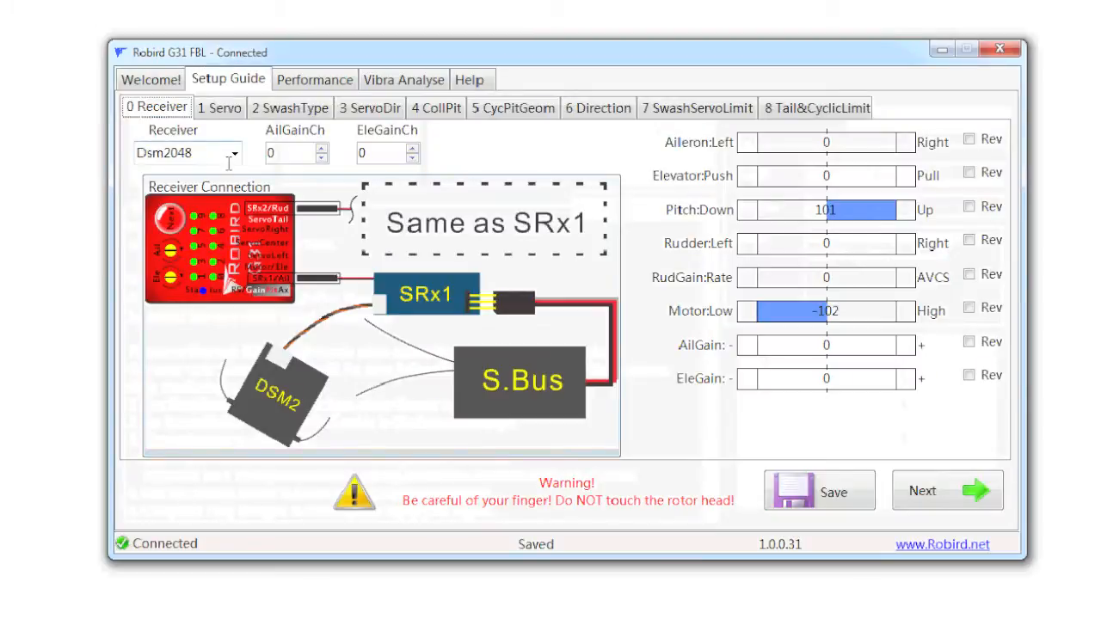
{"action": "mouse_move", "coordinate": [239, 203]}
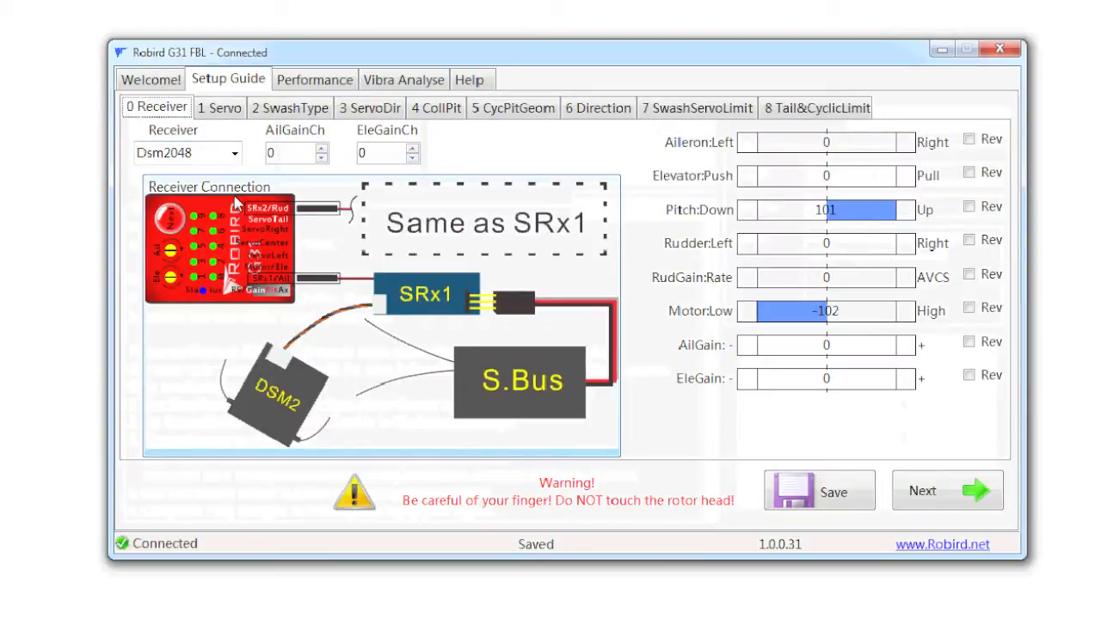
{"action": "left_click", "coordinate": [824, 176]}
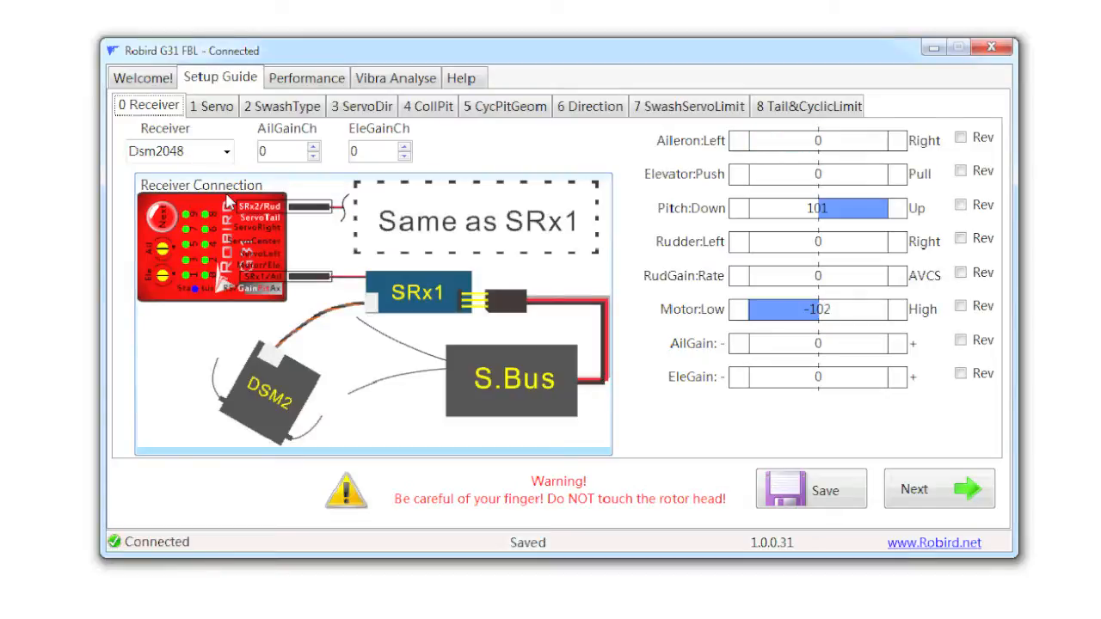
{"action": "left_click", "coordinate": [818, 141]}
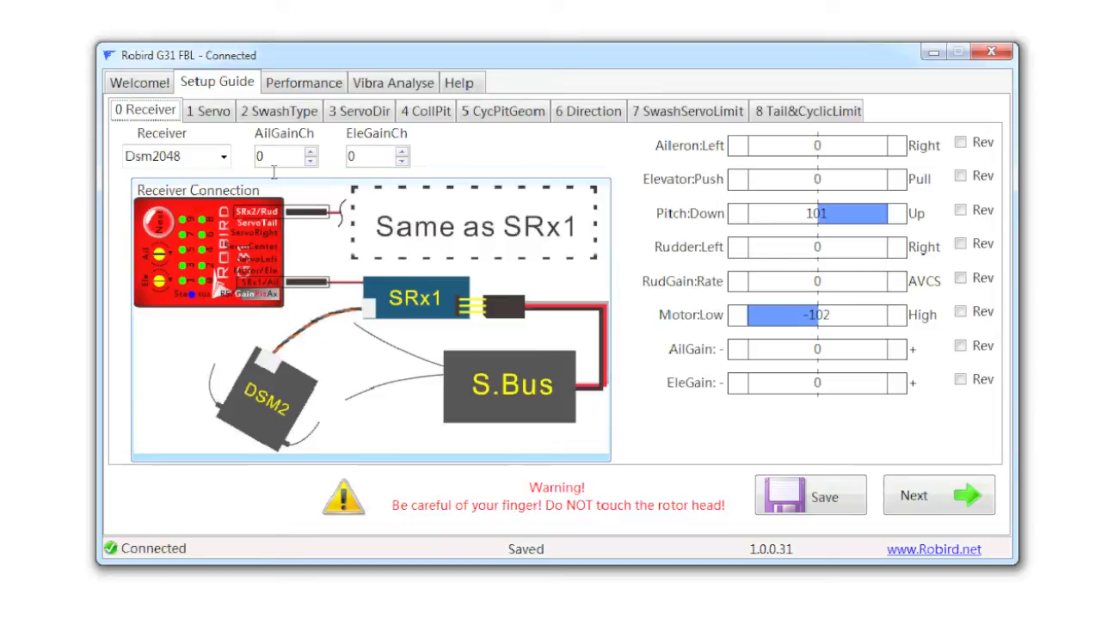
Mark the Aileron channel as reversed via its Rev checkbox.
{"action": "left_click", "coordinate": [960, 143]}
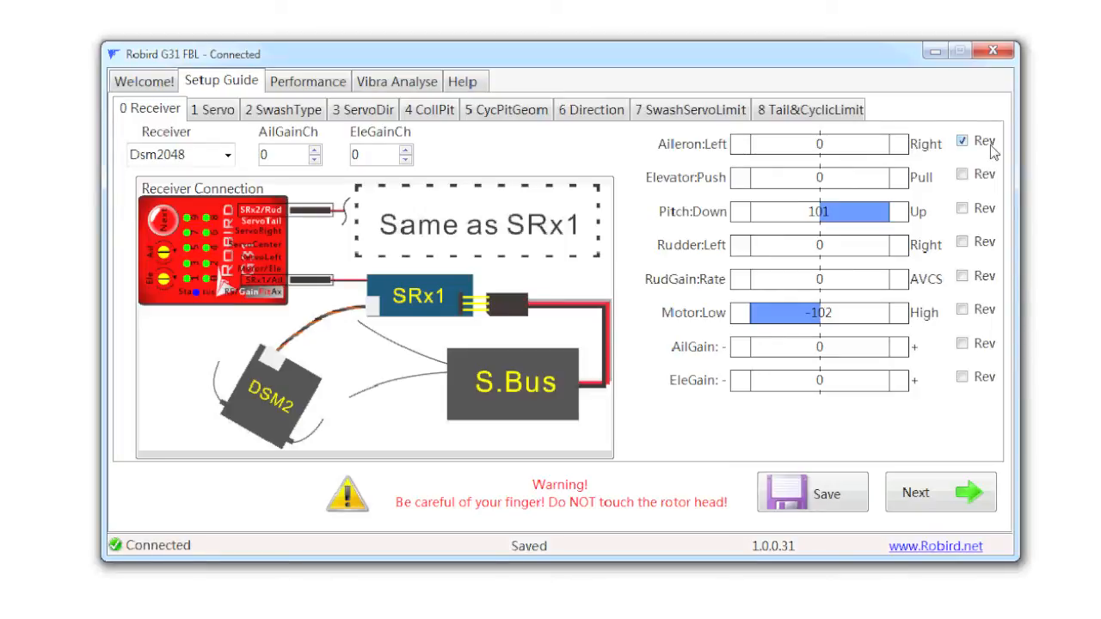
Mark the Elevator channel as reversed too, with every channel readout at 0.
{"action": "left_click", "coordinate": [964, 175]}
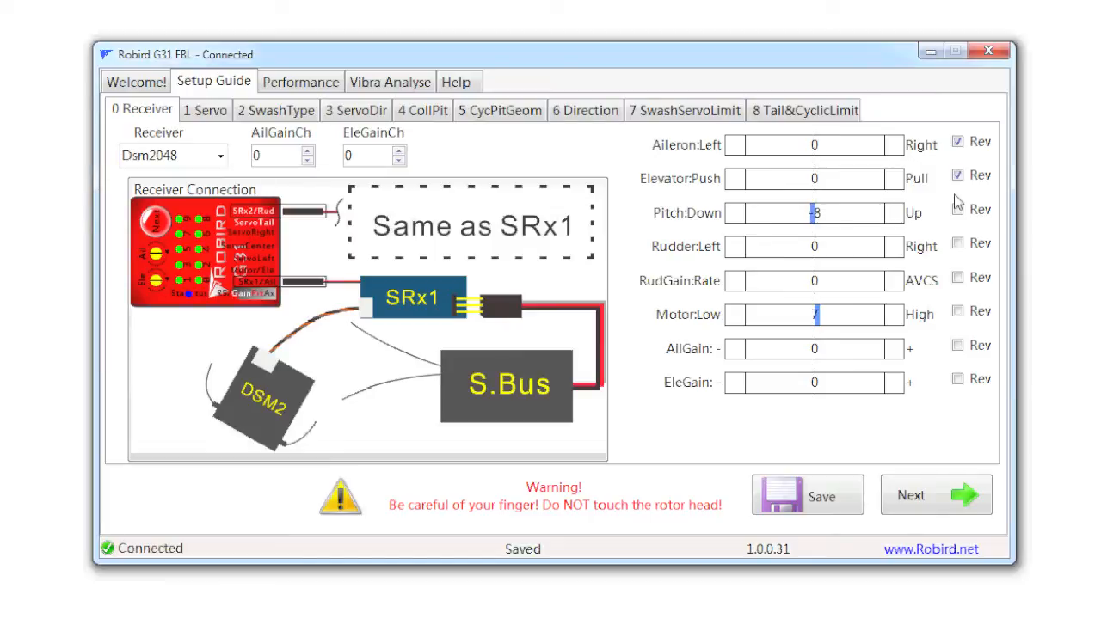
Mark the Pitch channel as reversed, keep all channels centered at 0, and save the receiver settings.
{"action": "left_click", "coordinate": [957, 210]}
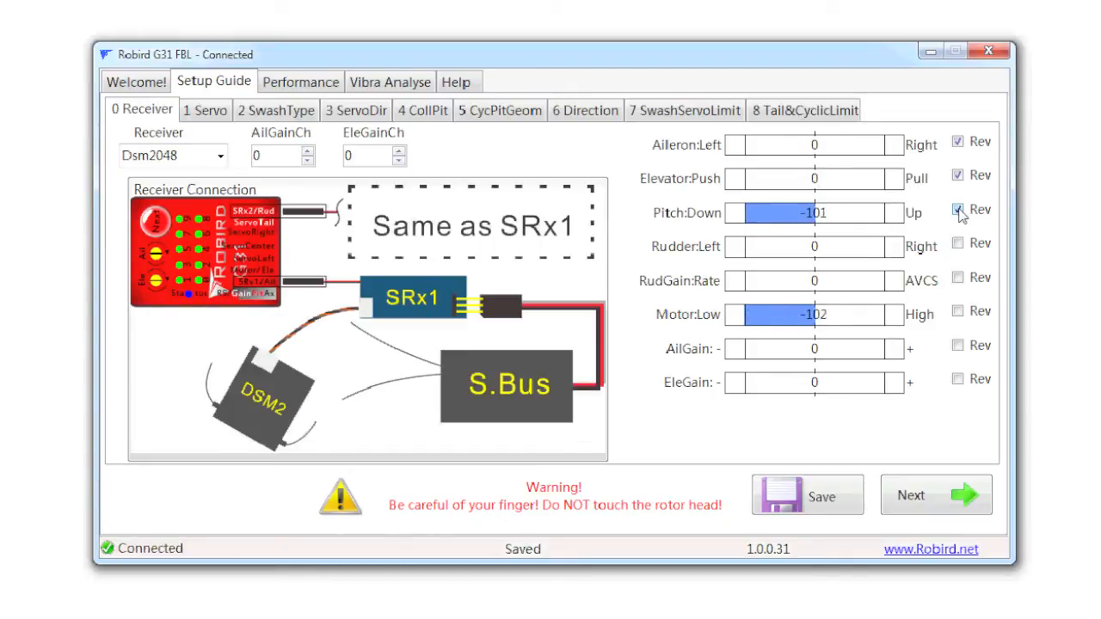
{"action": "left_click", "coordinate": [956, 210]}
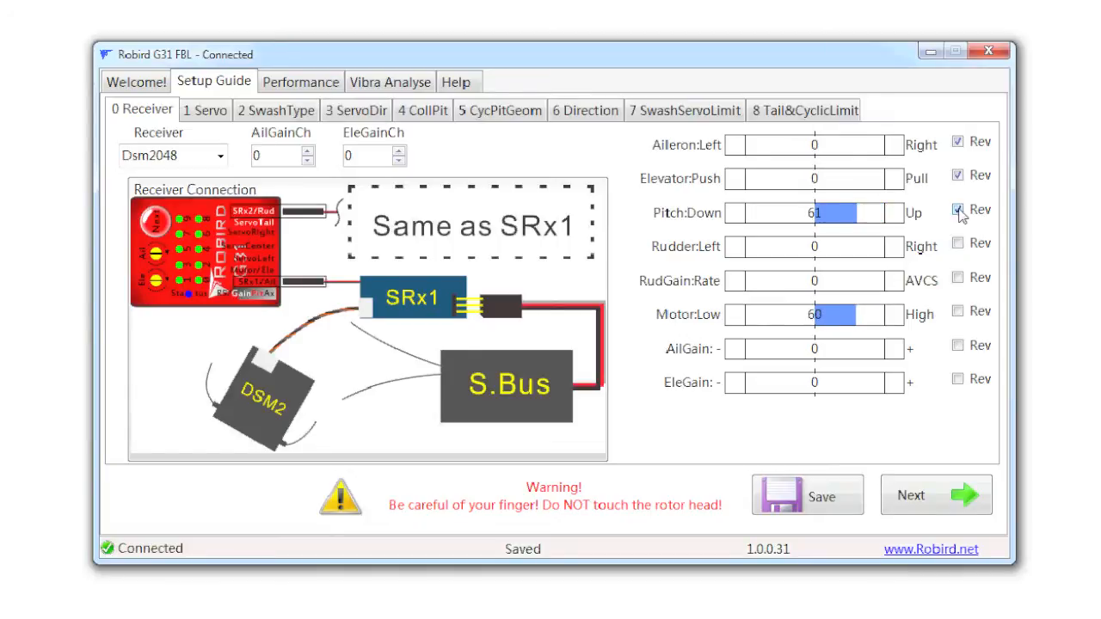
{"action": "left_click", "coordinate": [956, 210]}
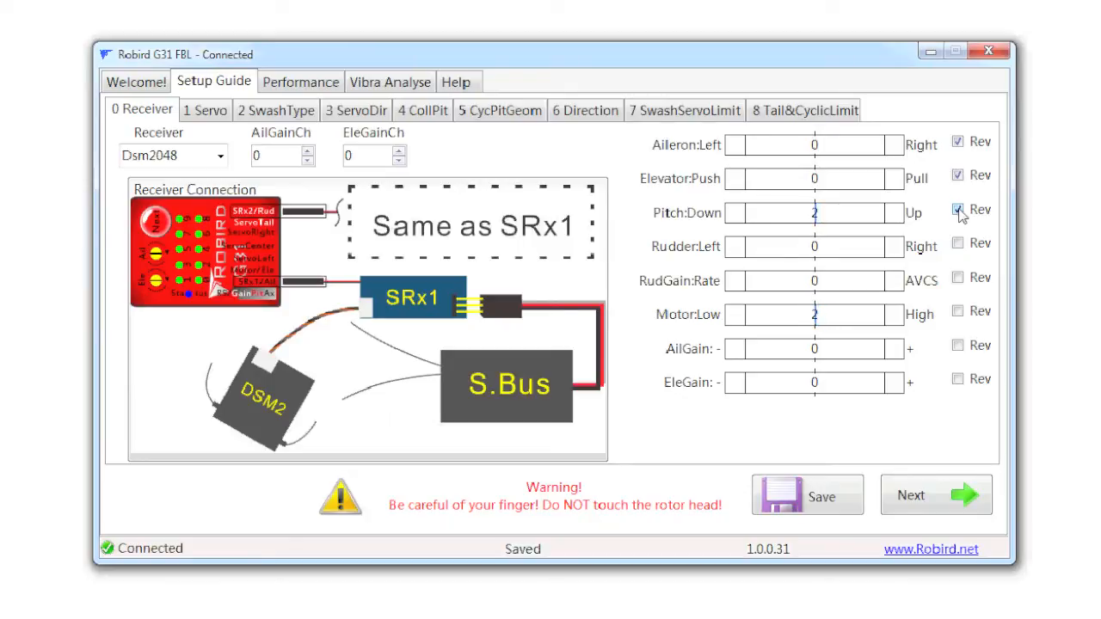
{"action": "left_click", "coordinate": [956, 210]}
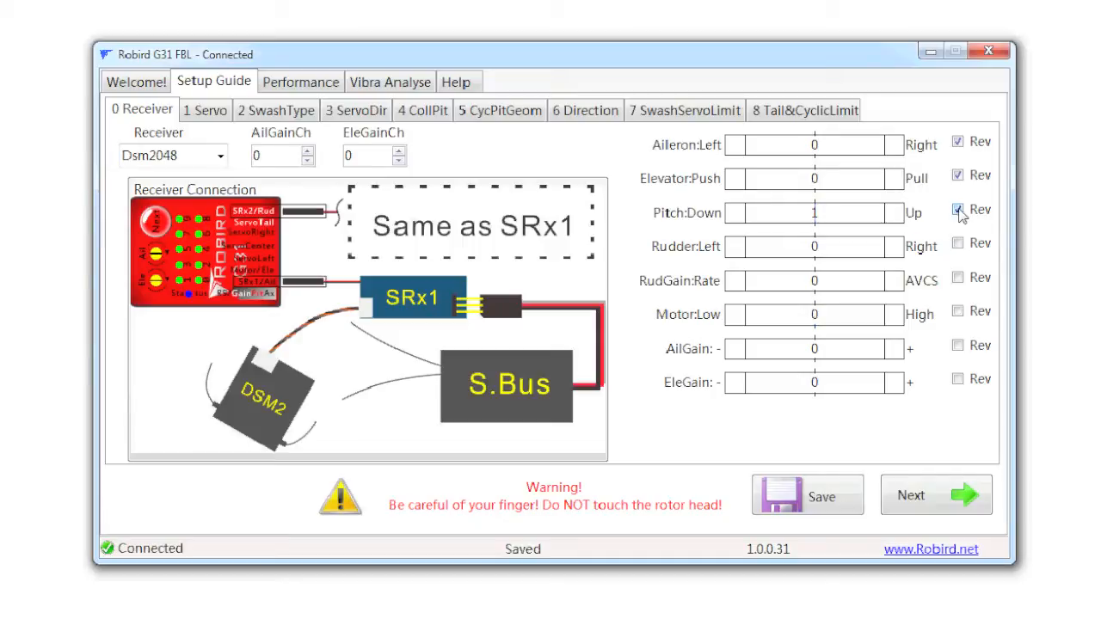
{"action": "left_click", "coordinate": [956, 210]}
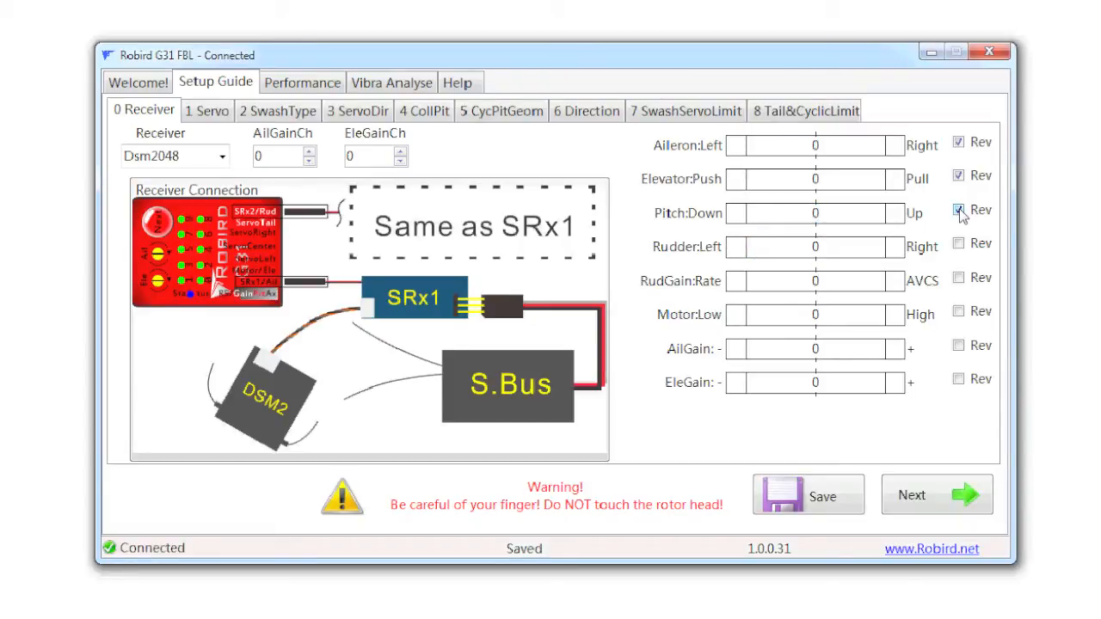
{"action": "left_click", "coordinate": [956, 210]}
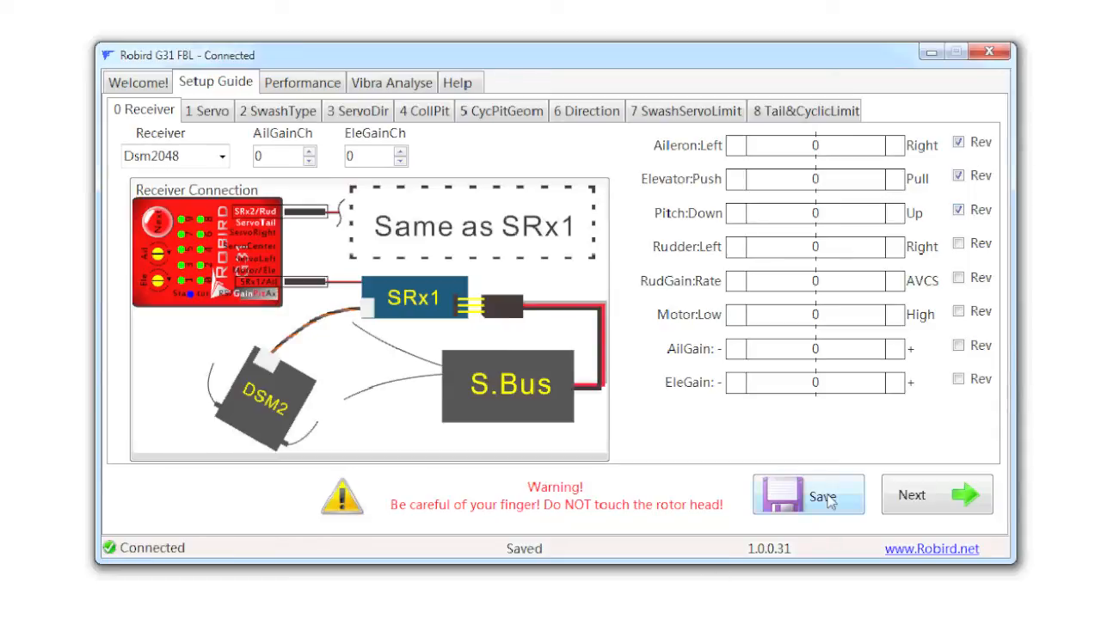